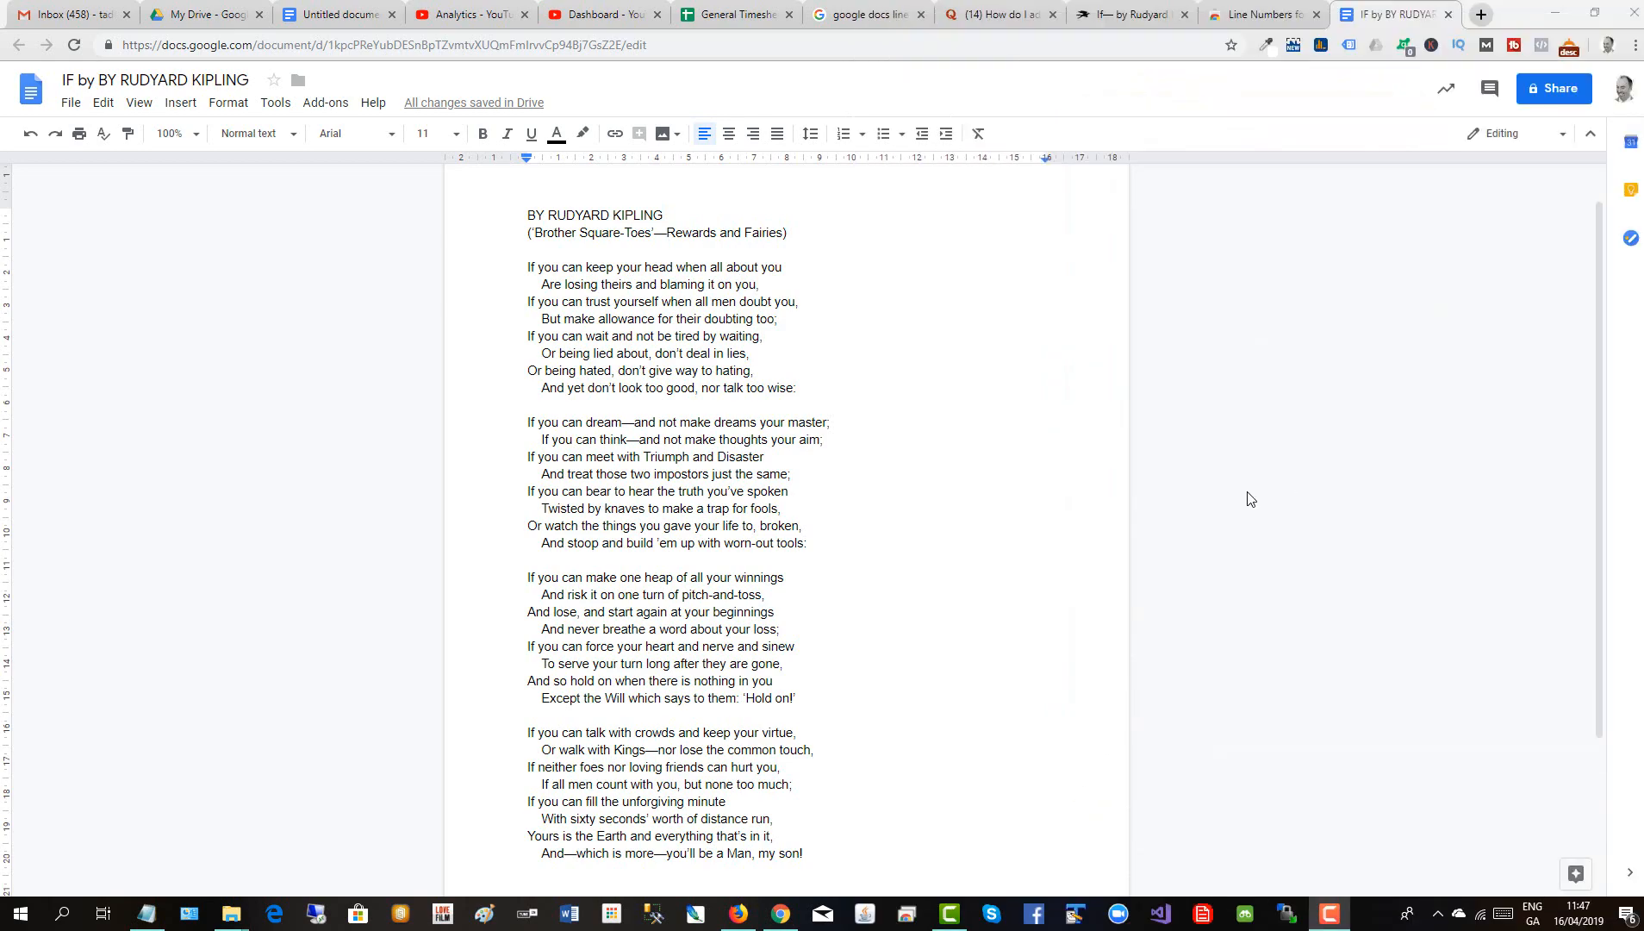
# Install the Line Numbers for Google Docs extension from its Chrome Web Store page
pyautogui.click(1263, 14)
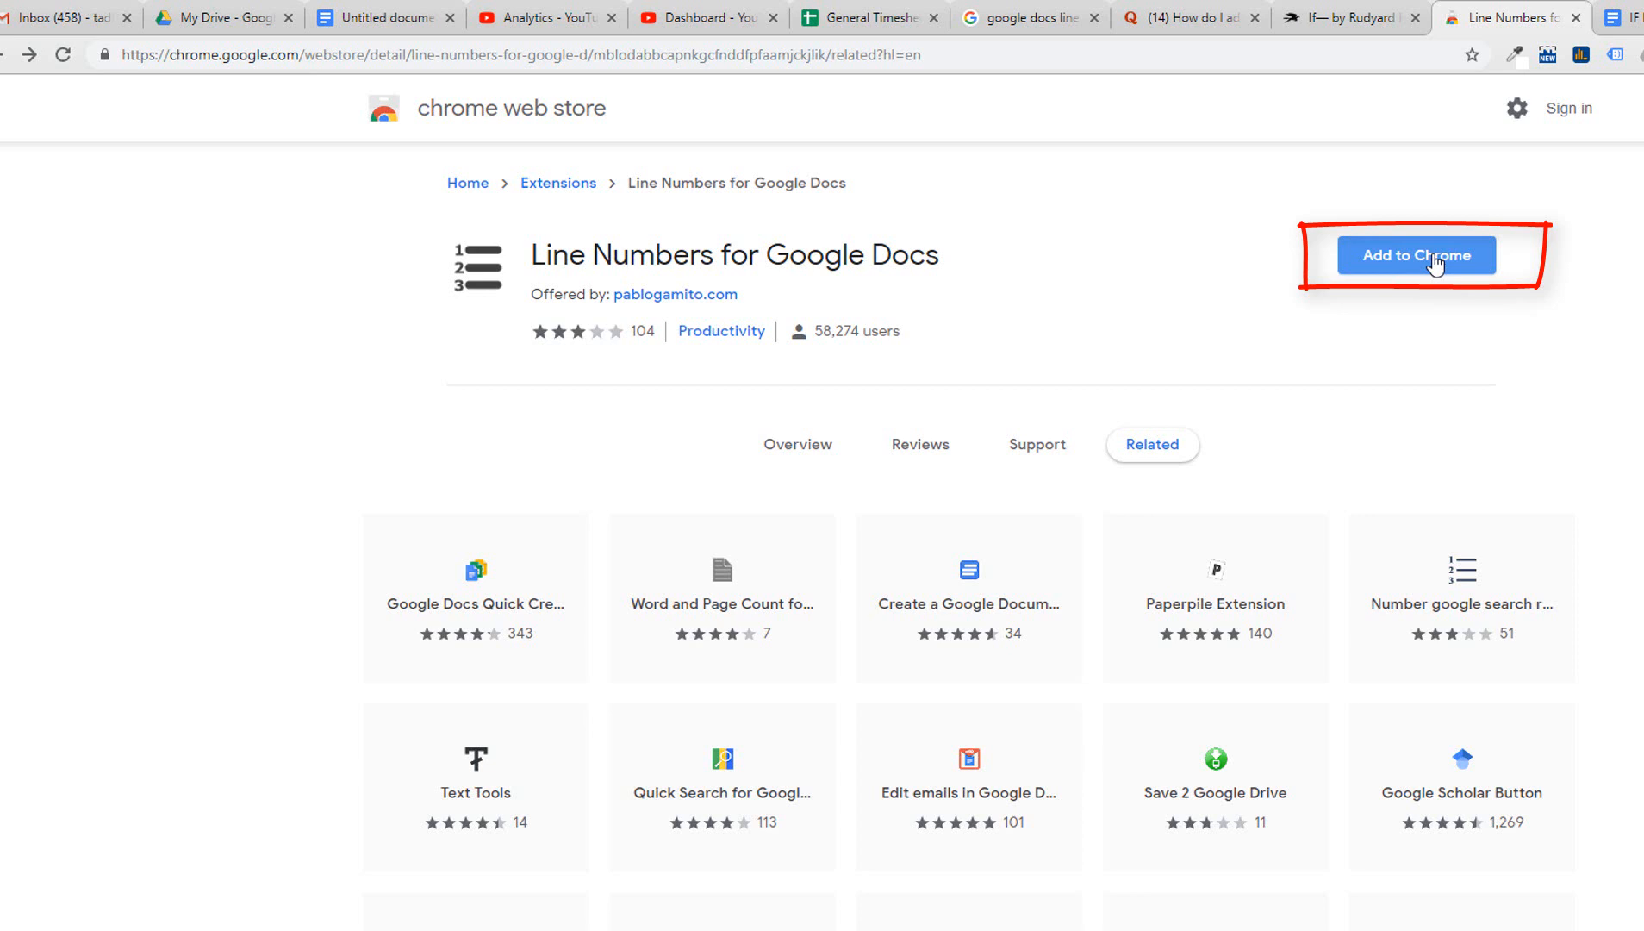
pyautogui.click(1414, 255)
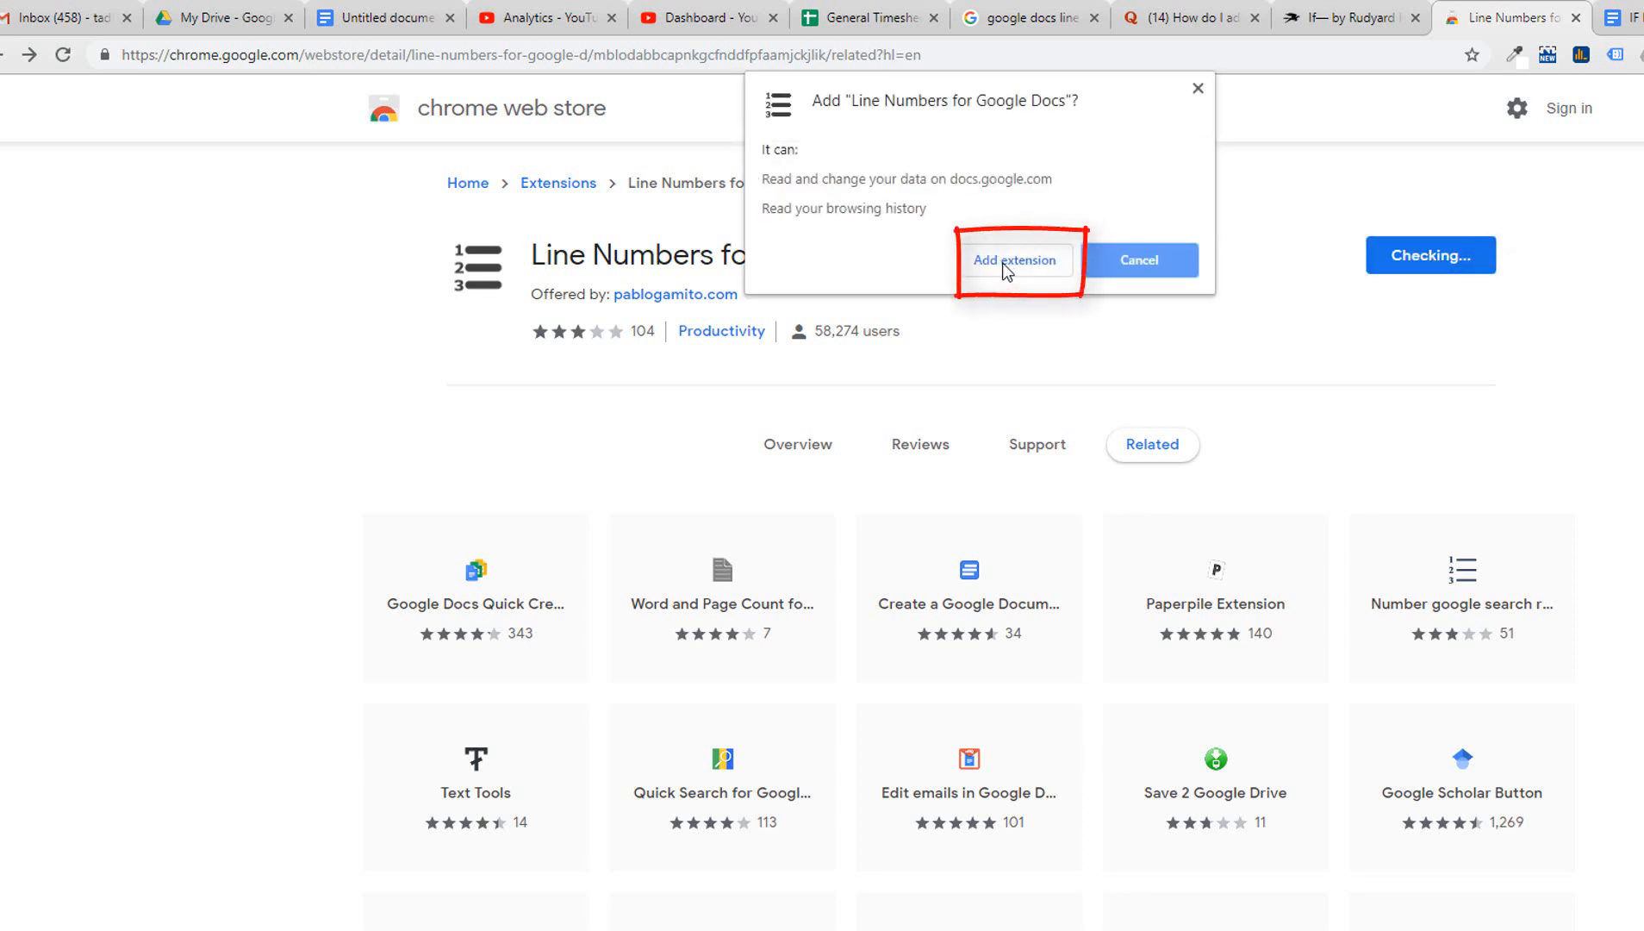
pyautogui.click(1014, 260)
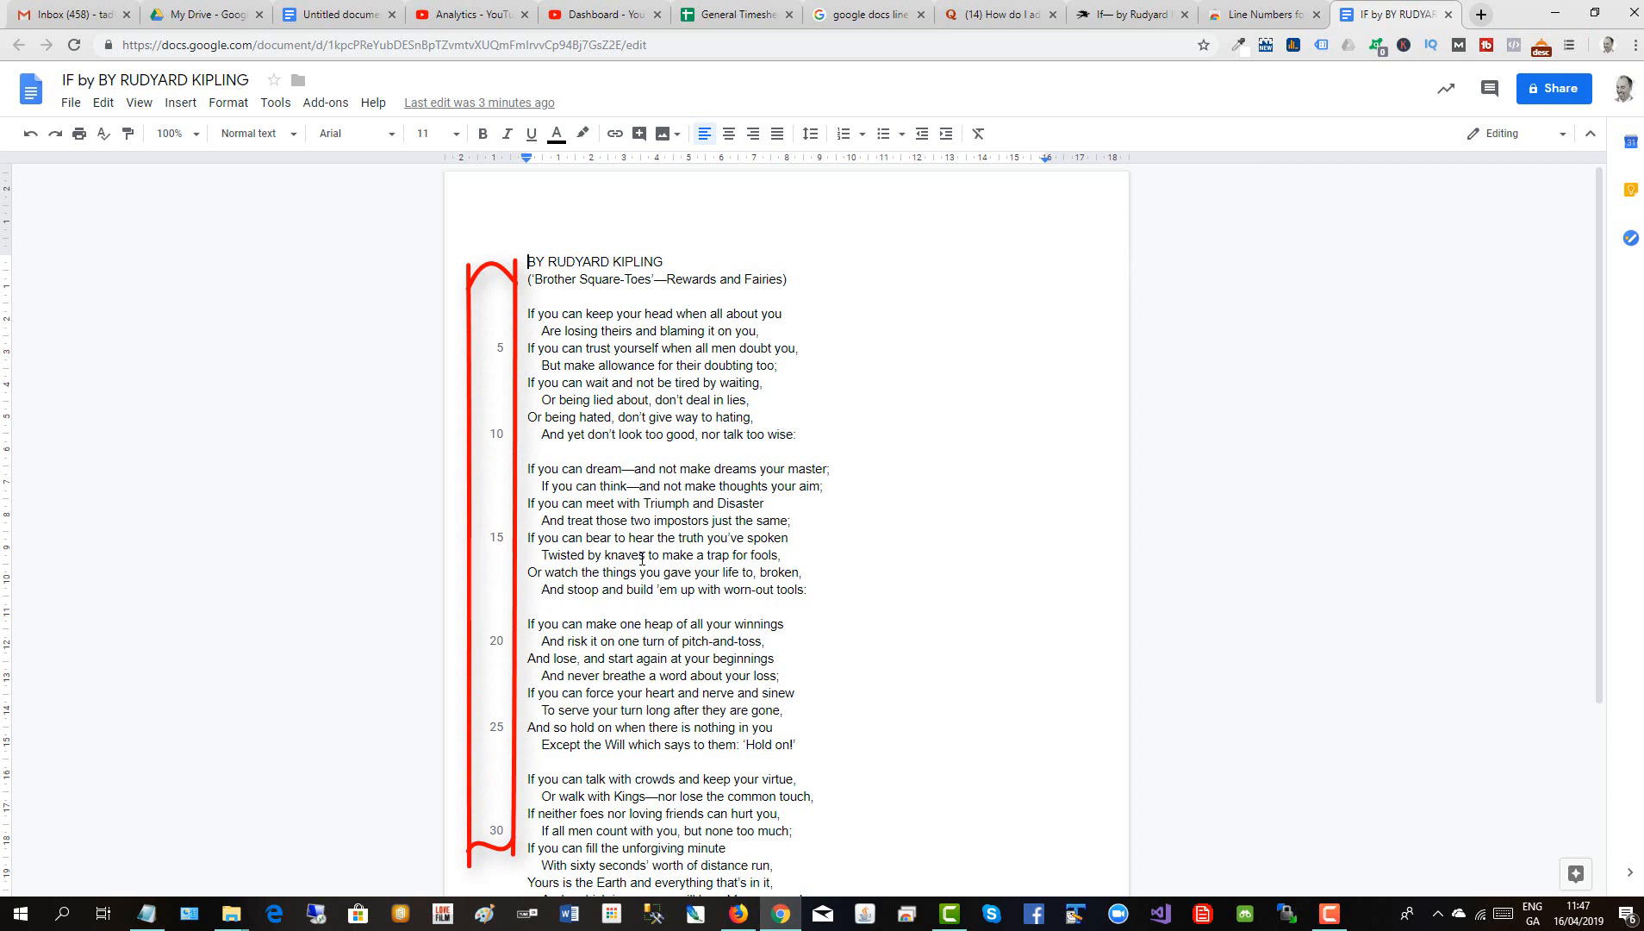
pyautogui.moveTo(1564, 50)
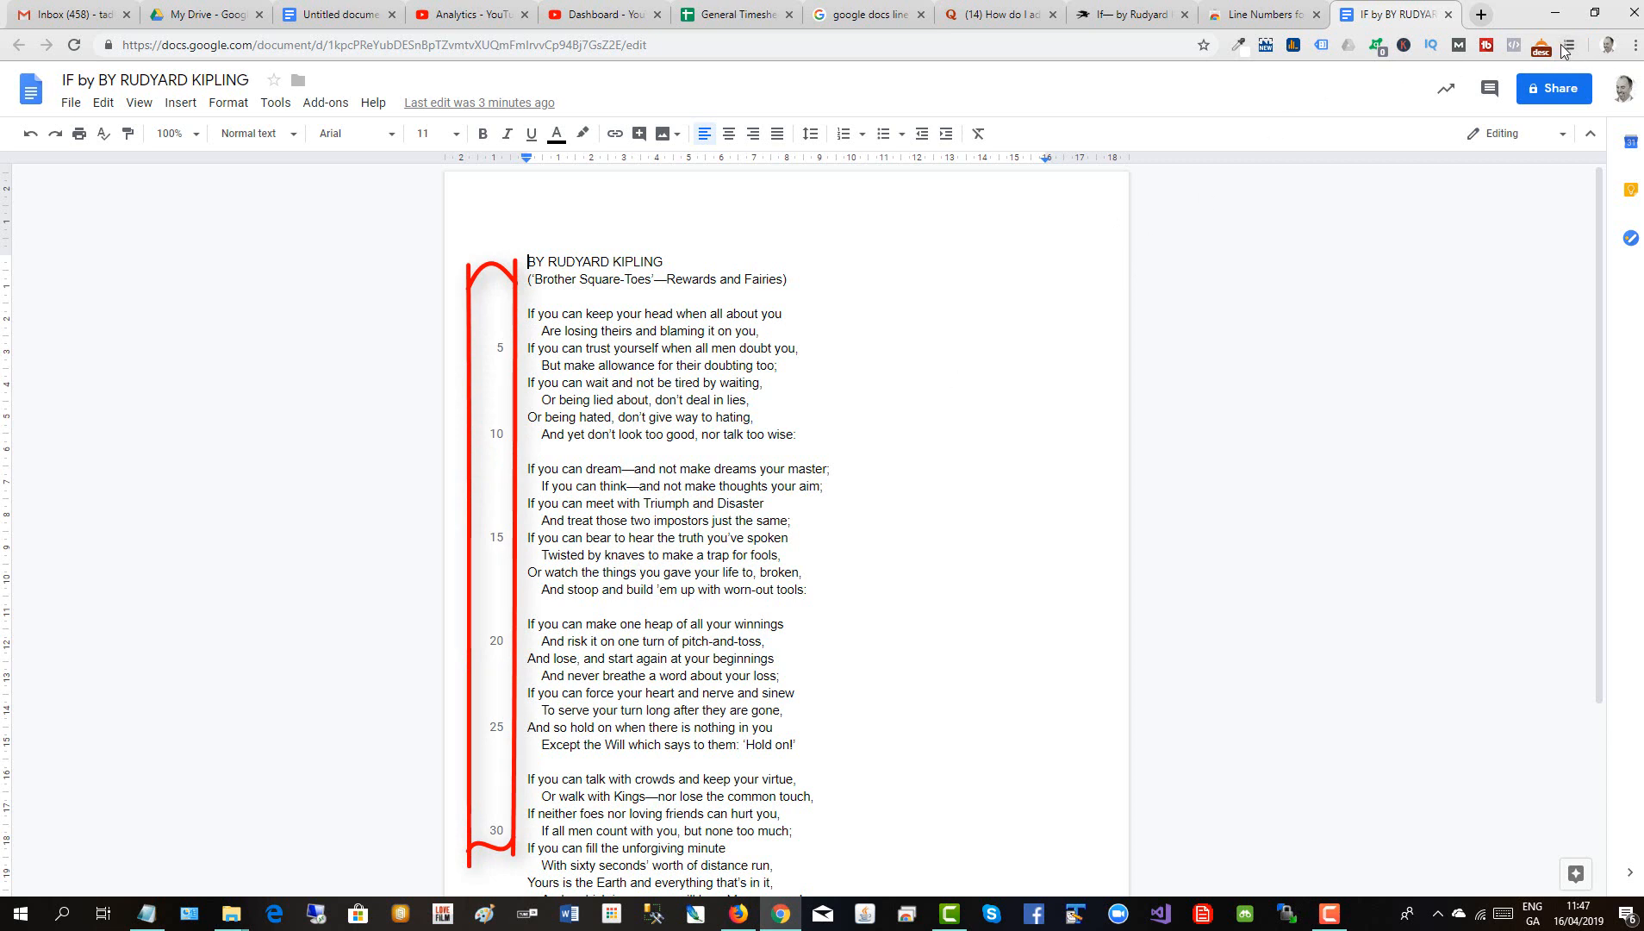
pyautogui.moveTo(1570, 48)
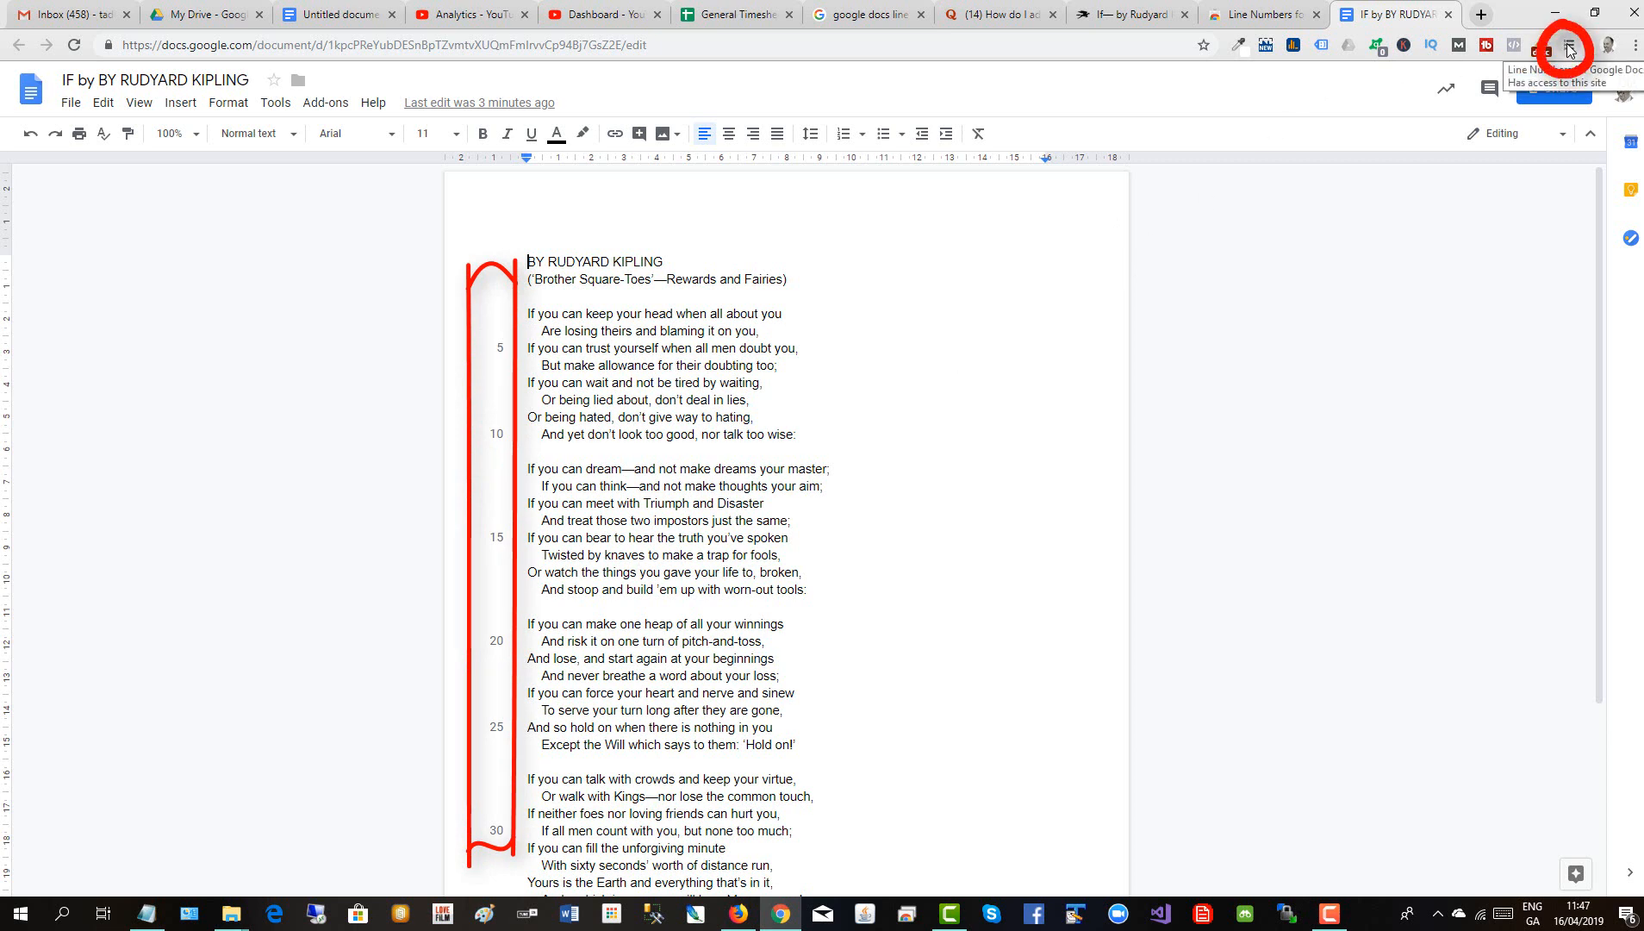
pyautogui.click(1563, 49)
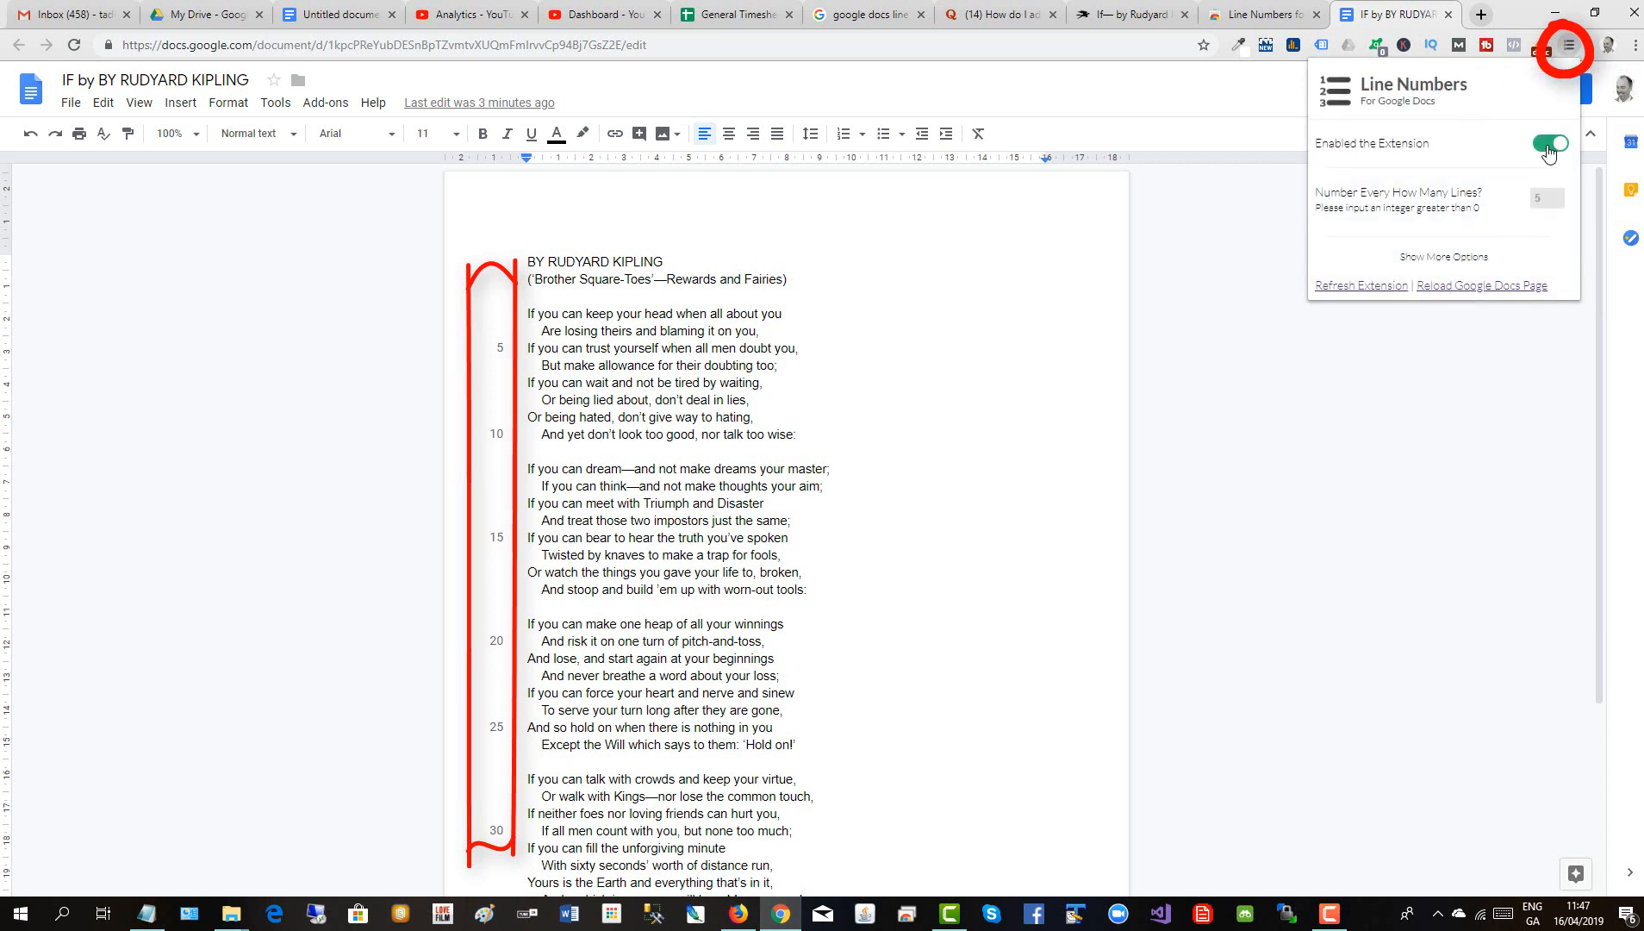
pyautogui.click(1549, 144)
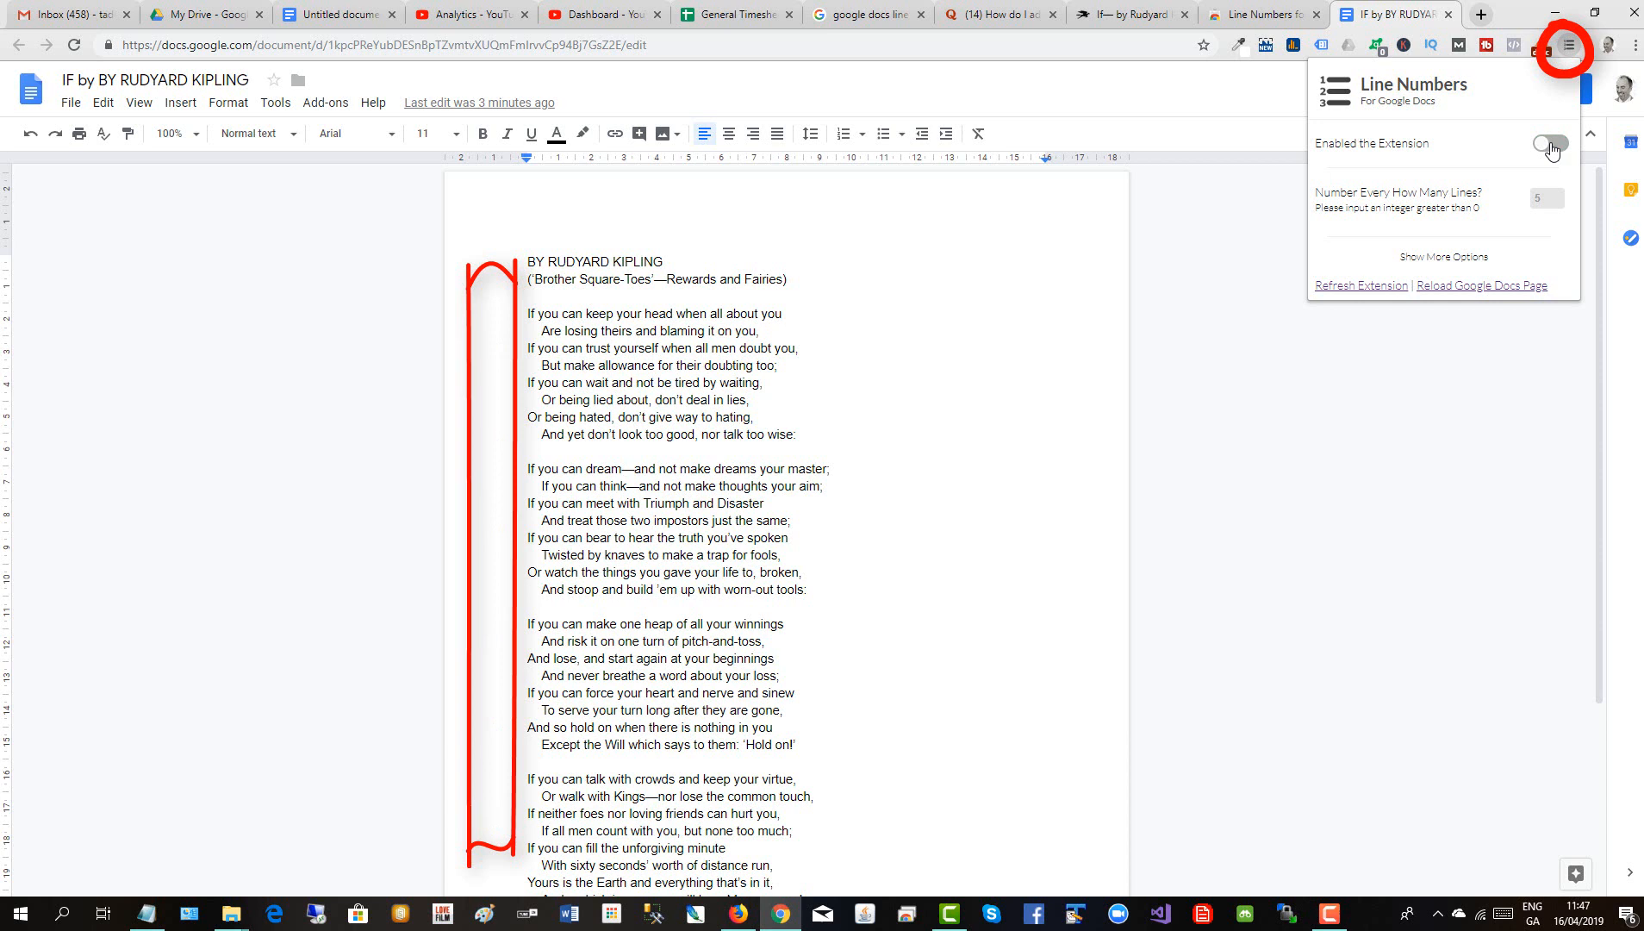
pyautogui.click(1551, 144)
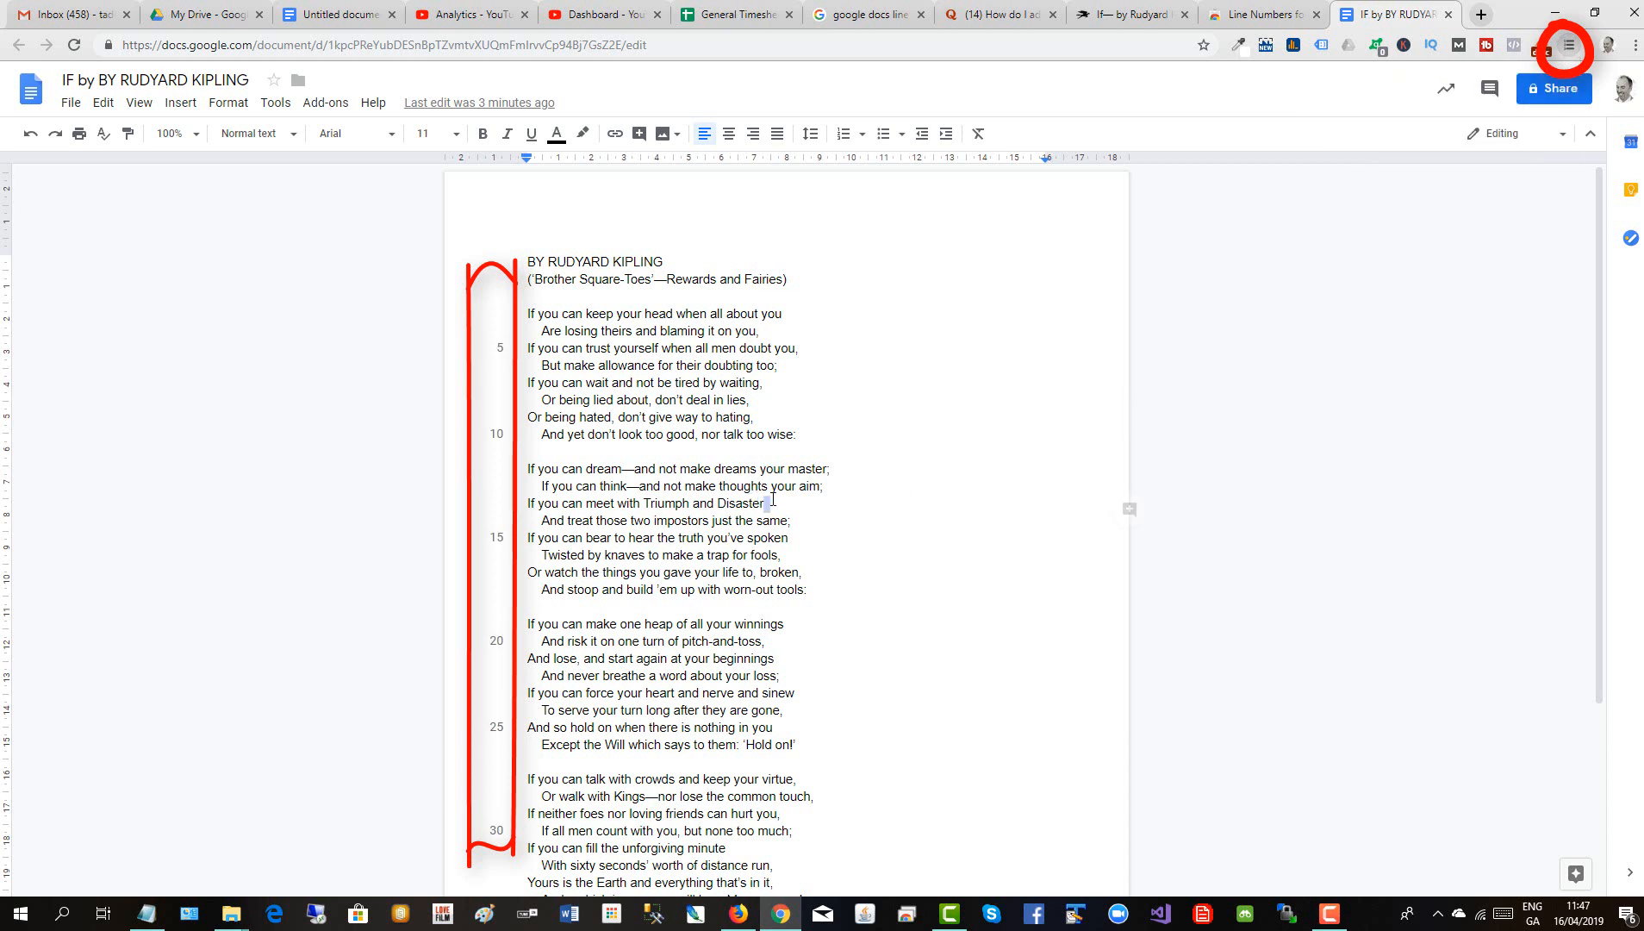